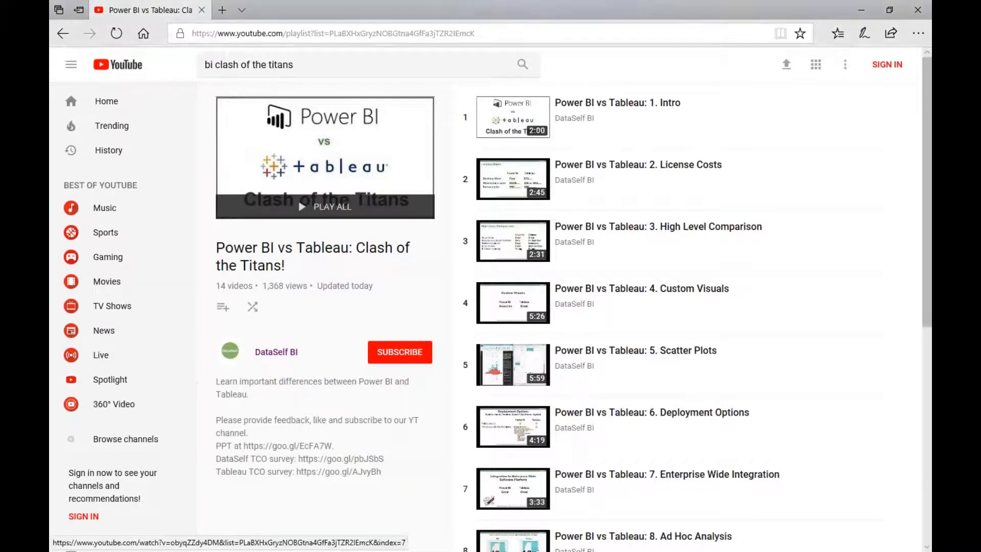
mouse_move(695, 226)
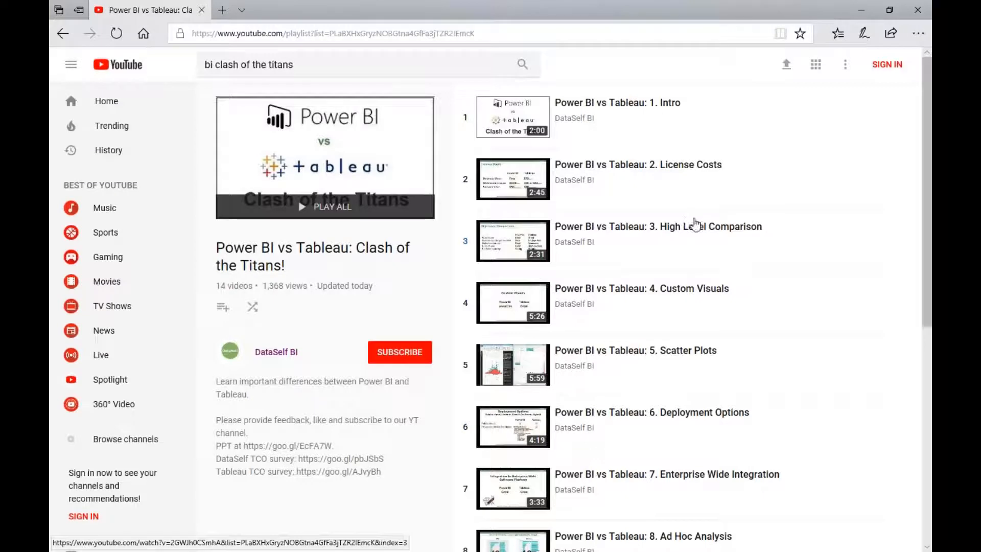
mouse_move(708, 263)
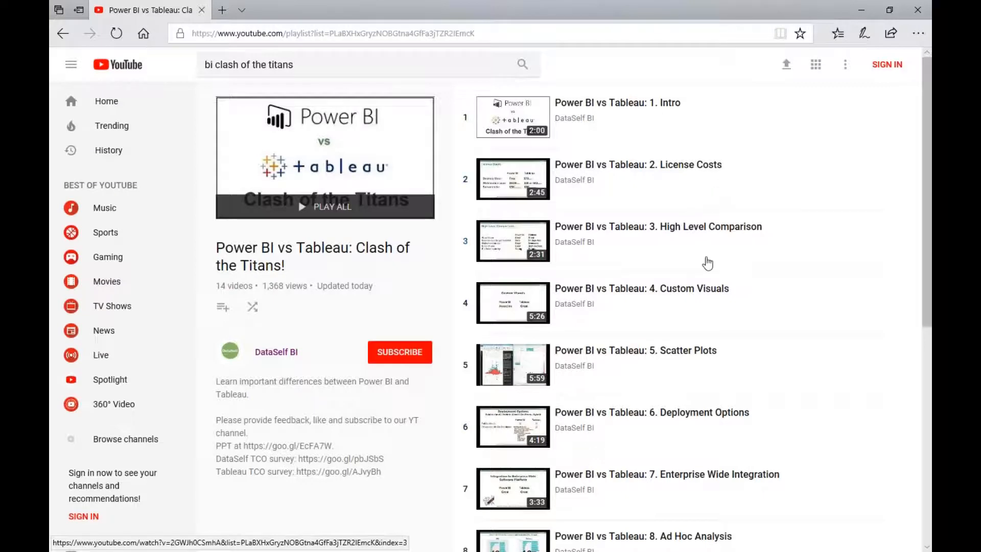
mouse_move(675, 368)
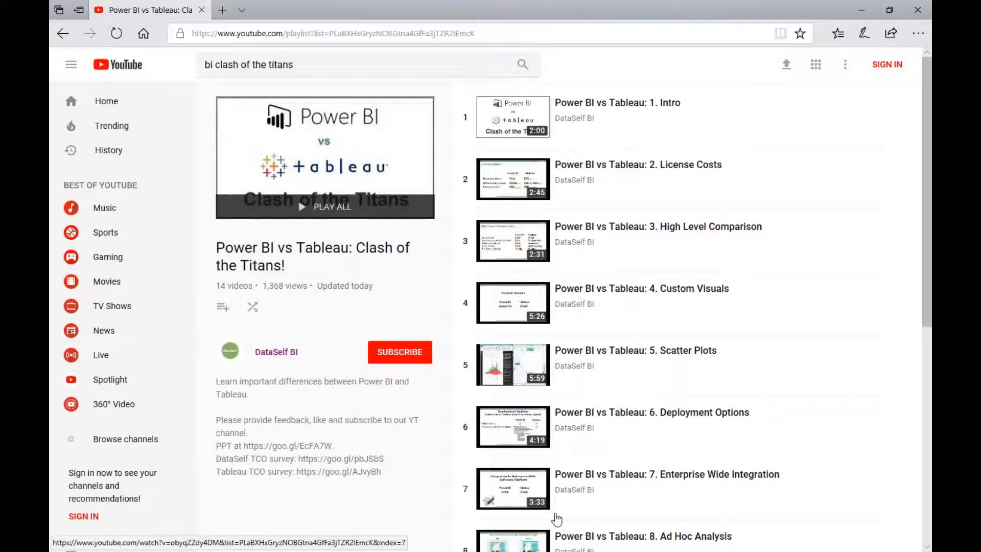
Scroll the playlist panel so videos 7 through 14, ending with 'Final Recommendations', are visible.
scroll(down, 3)
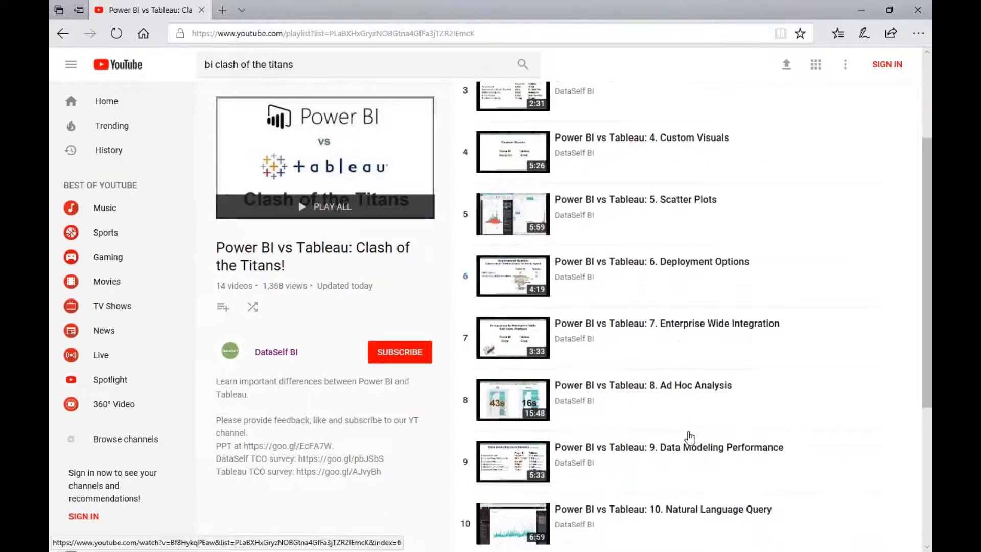
scroll(down, 3)
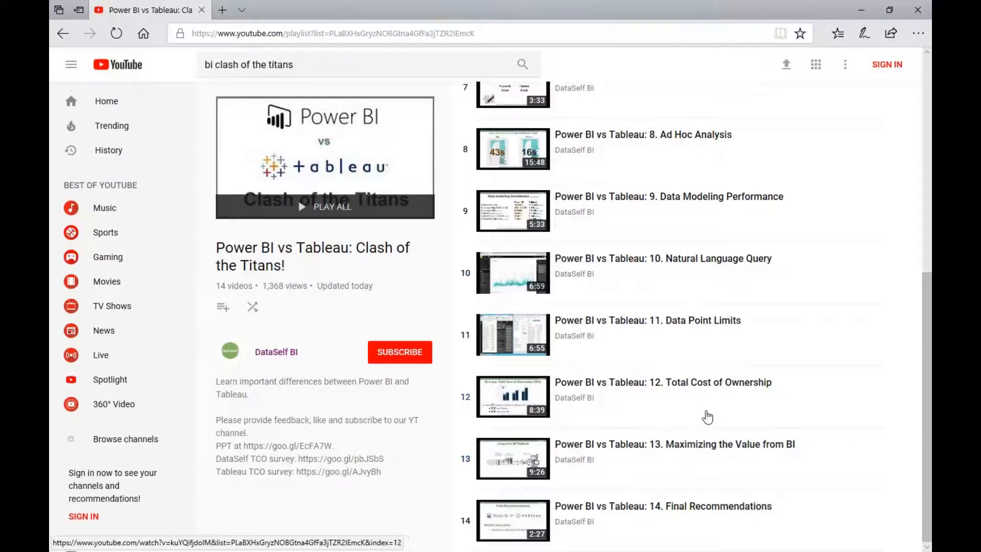
mouse_move(669, 404)
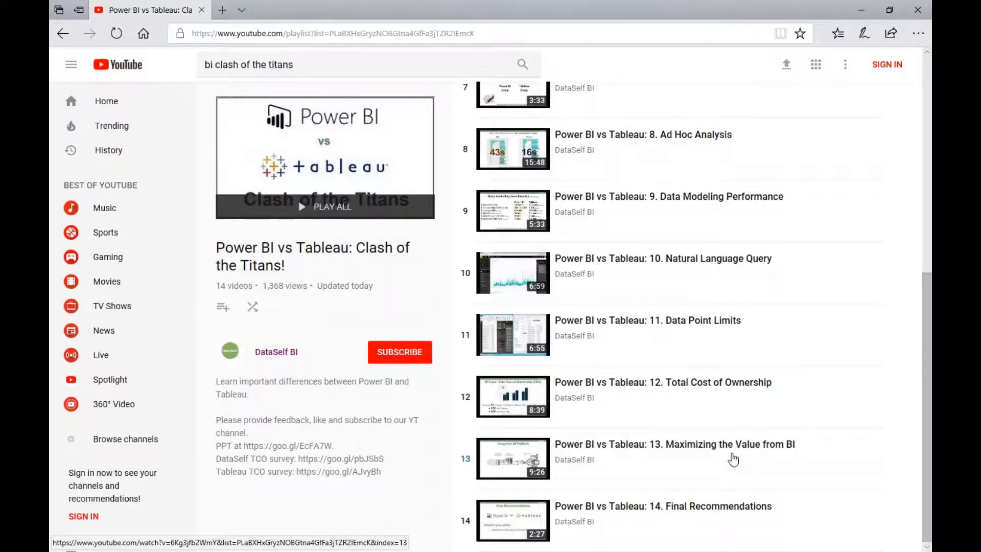
mouse_move(734, 412)
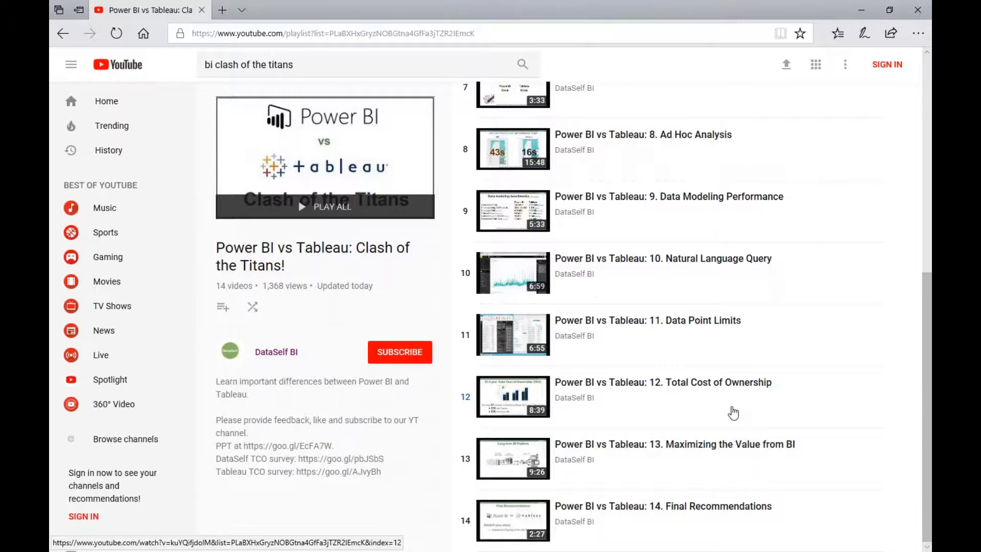
mouse_move(719, 406)
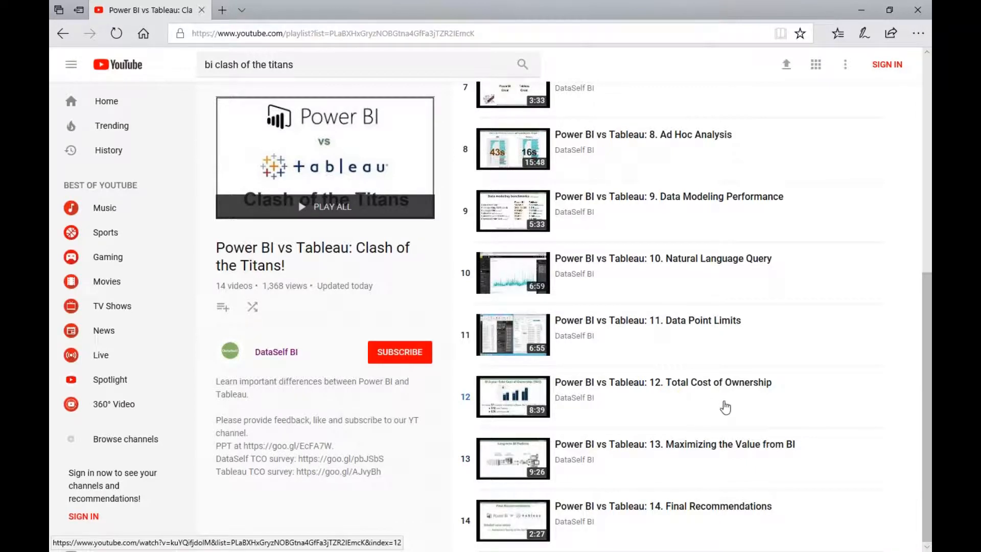
mouse_move(761, 413)
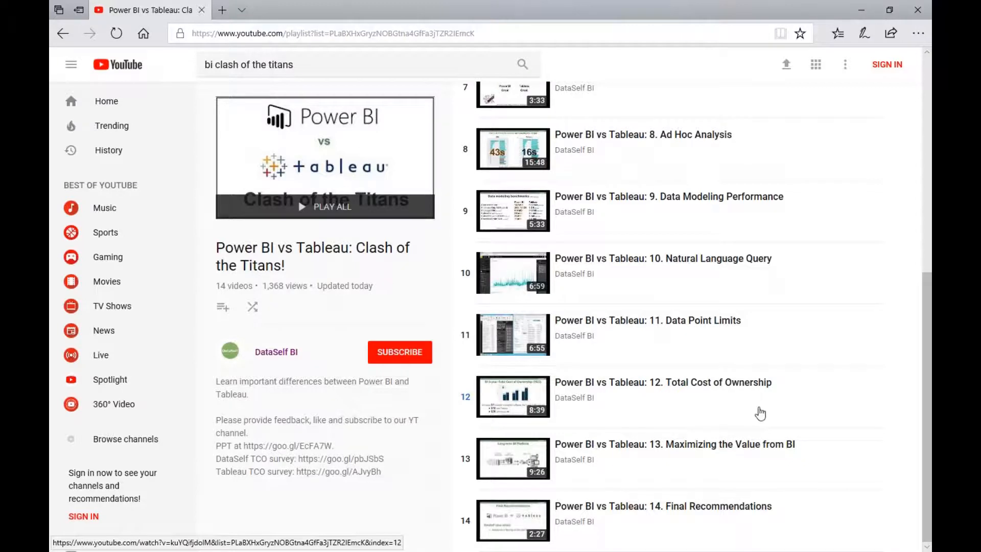
mouse_move(757, 413)
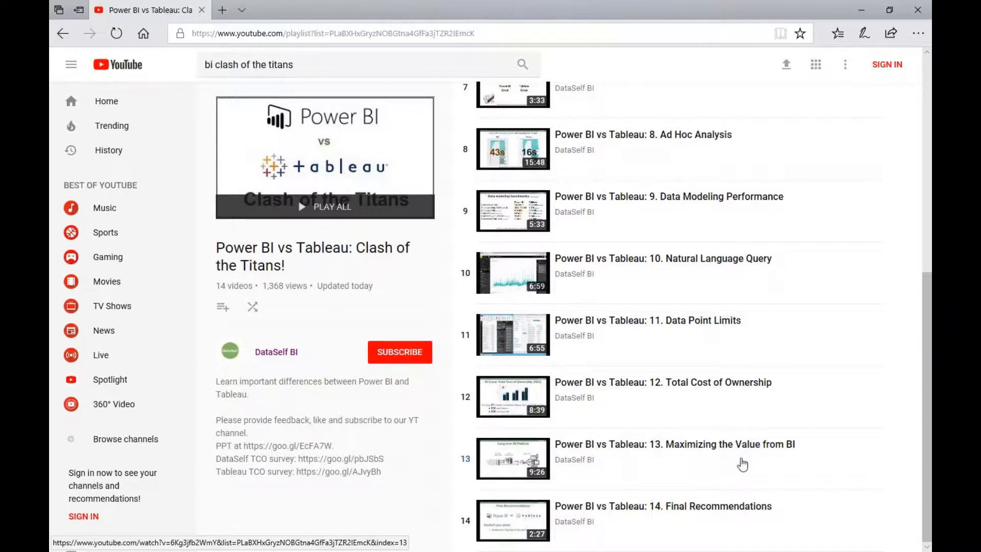
mouse_move(712, 453)
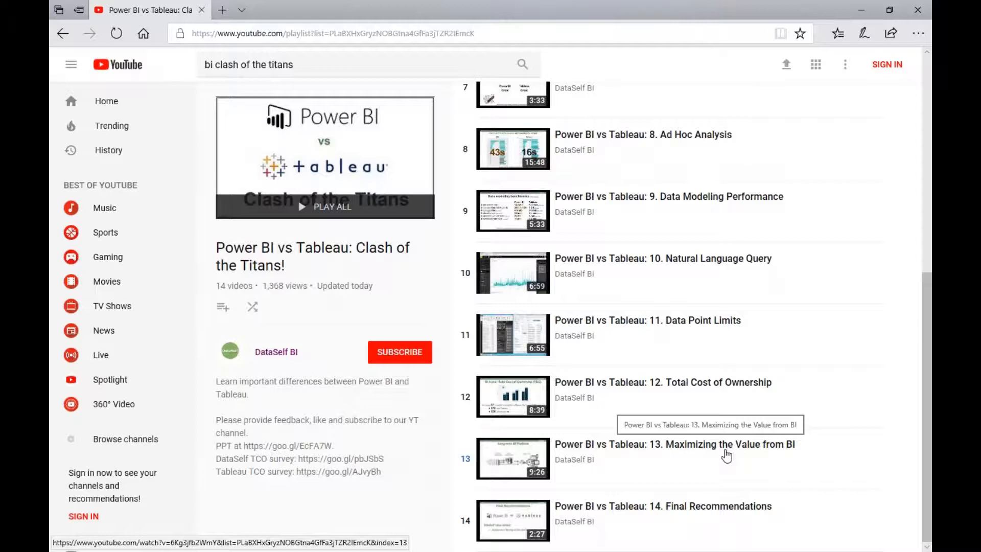
mouse_move(727, 455)
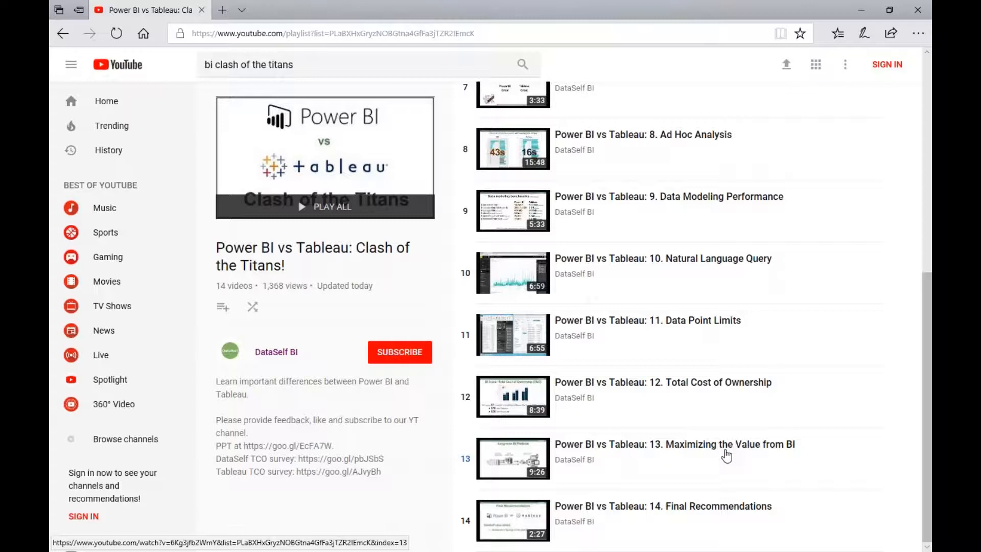
mouse_move(722, 470)
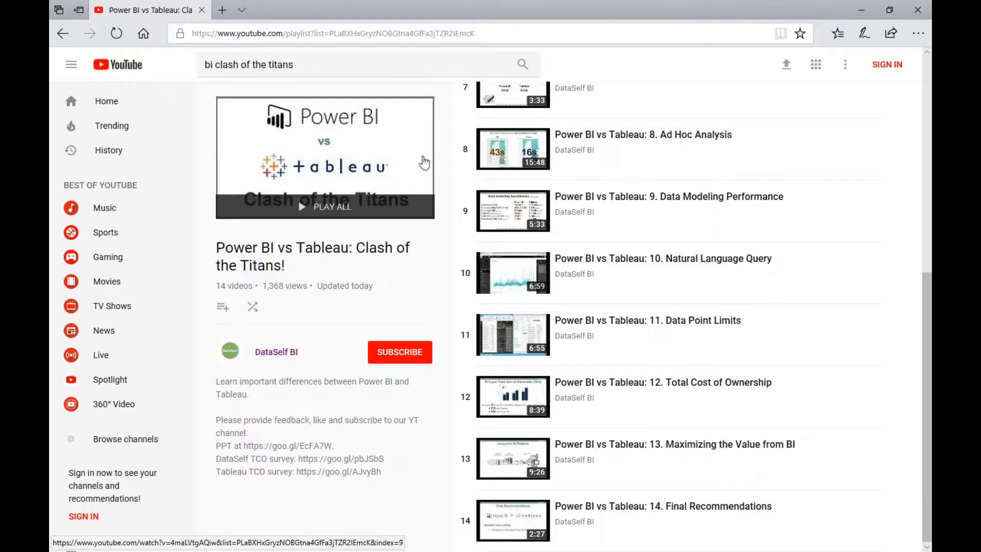
click(363, 64)
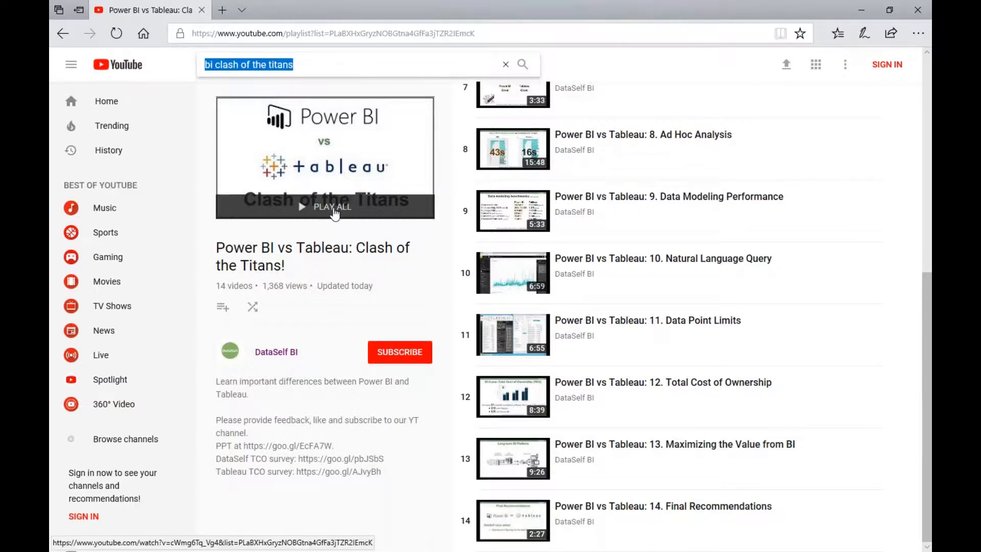
mouse_move(568, 193)
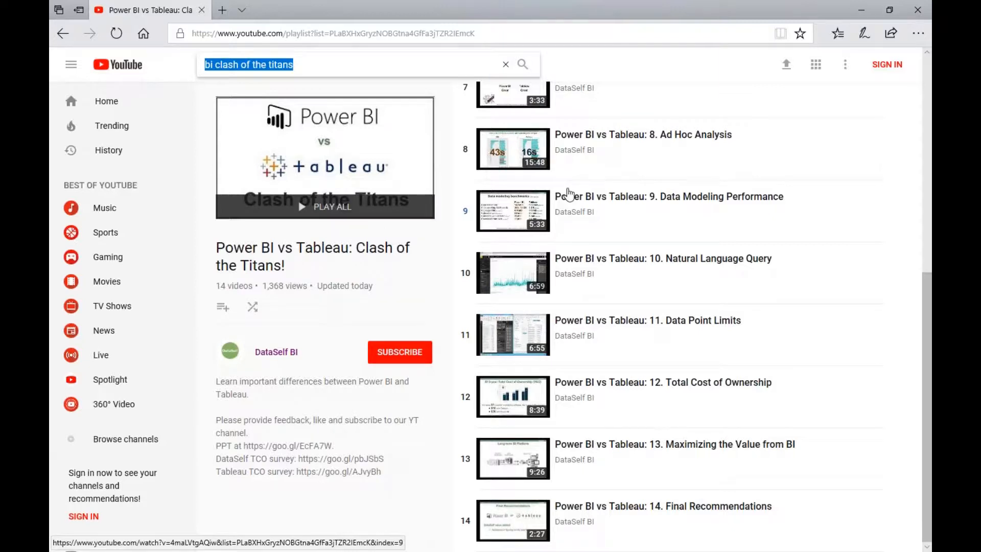
mouse_move(606, 430)
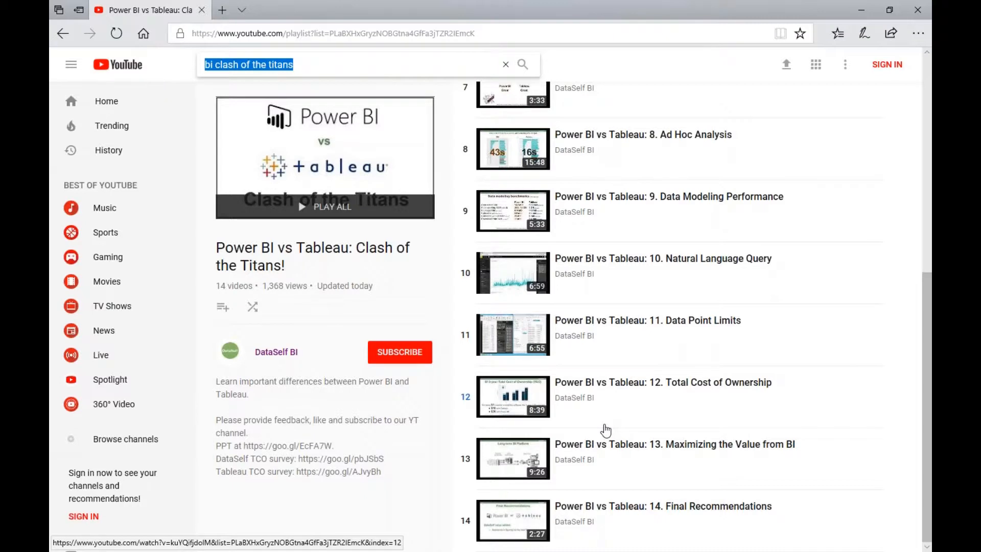
mouse_move(377, 301)
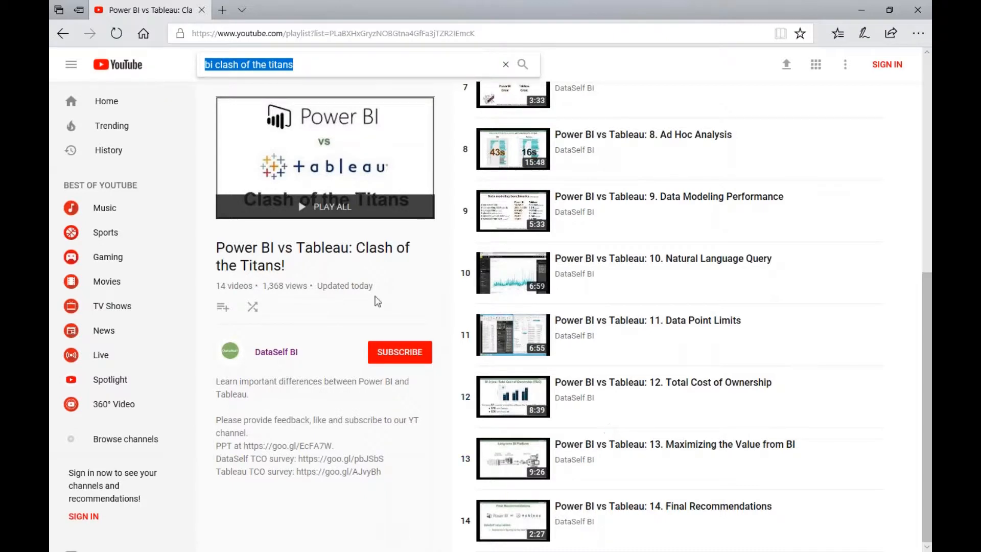
mouse_move(369, 321)
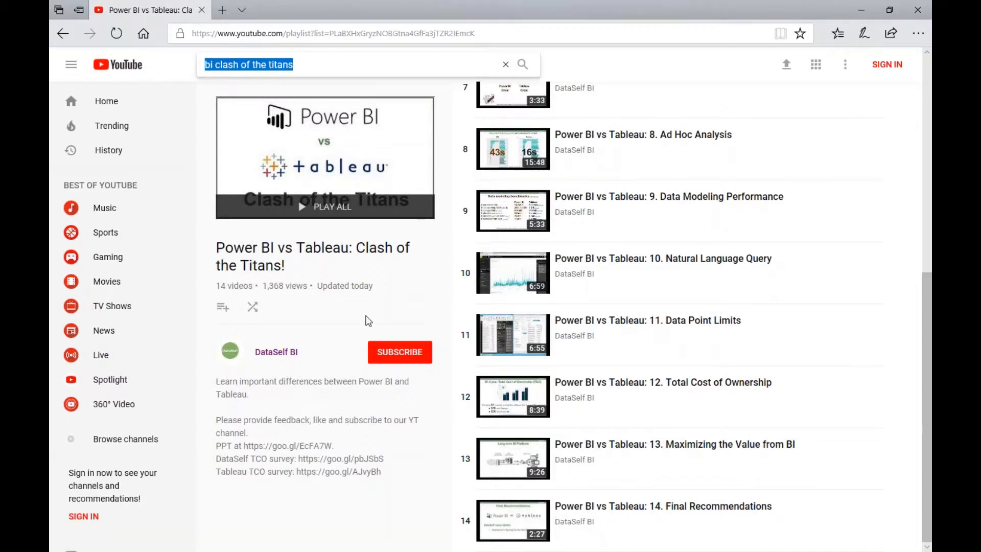
mouse_move(424, 309)
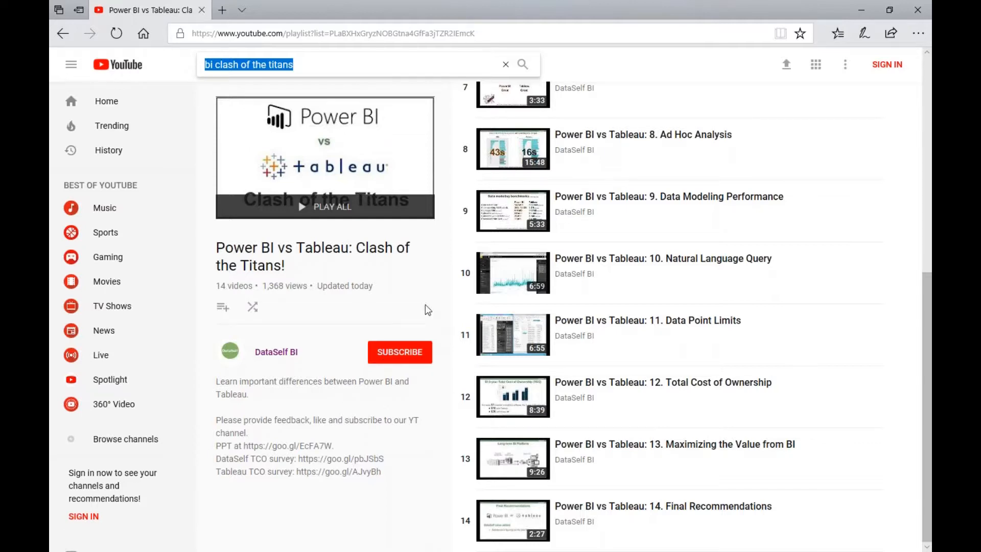
mouse_move(363, 367)
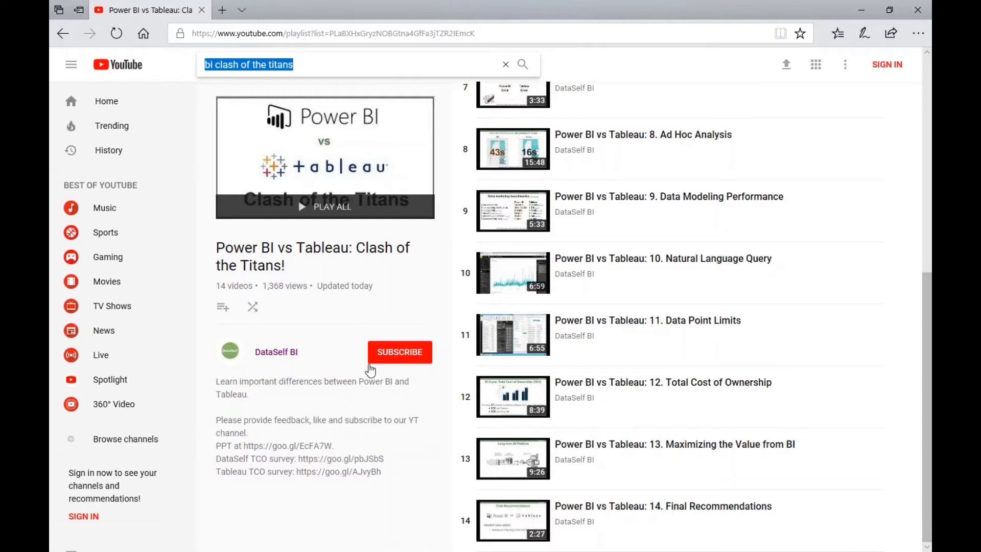
mouse_move(413, 398)
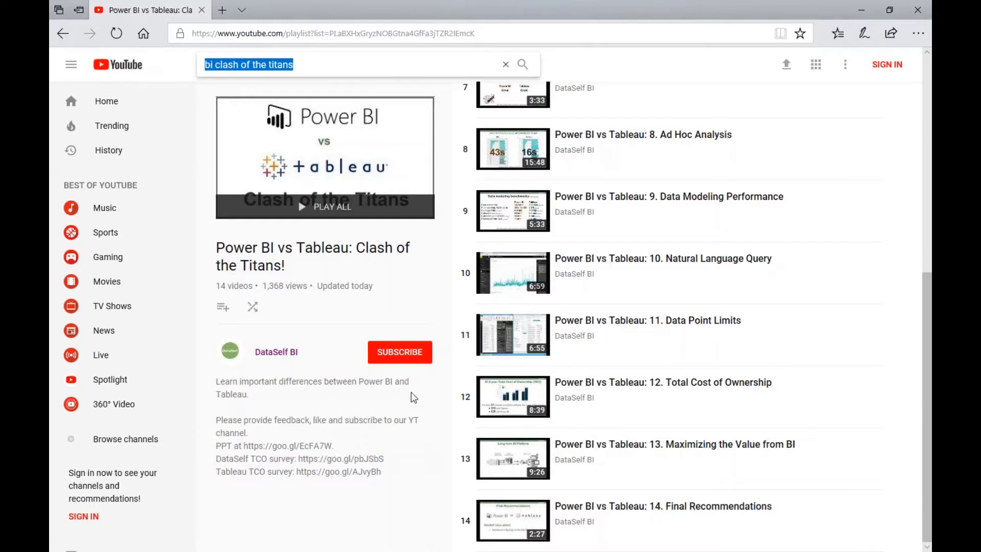